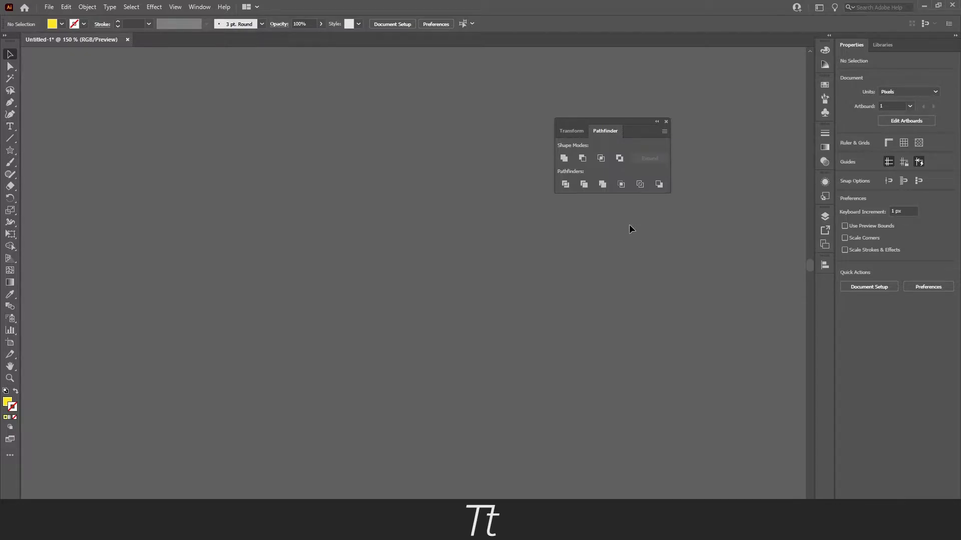
mouse_move(559, 148)
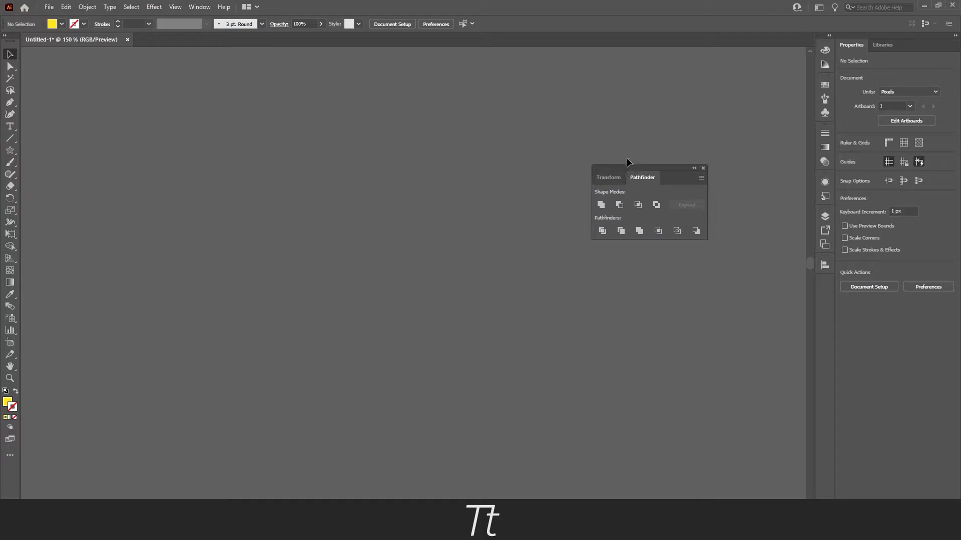
mouse_move(703, 172)
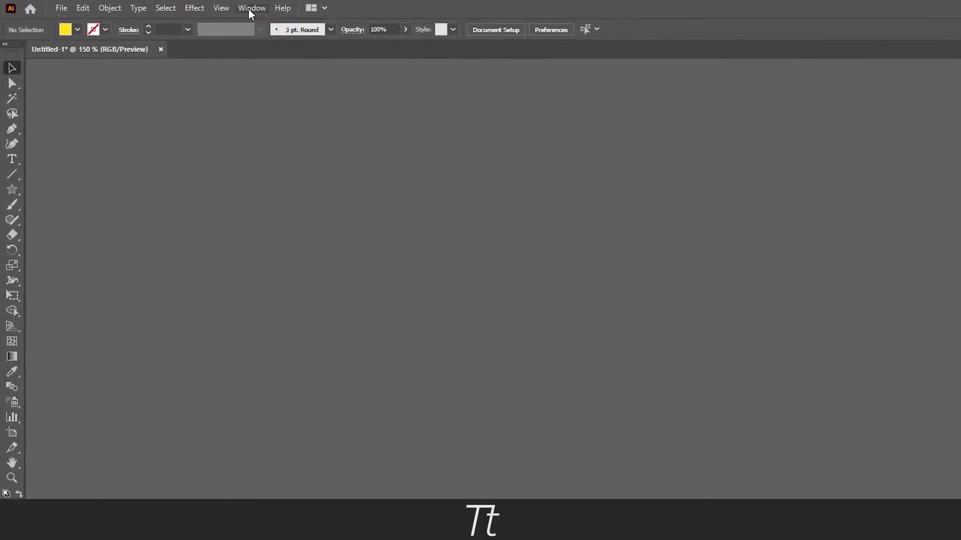
Show the Pathfinder panel from the Window menu
left_click(251, 8)
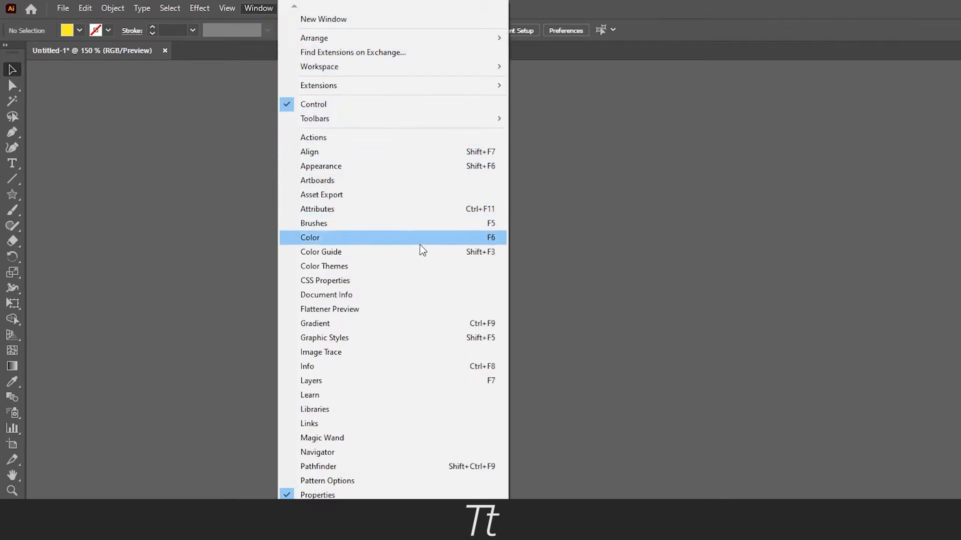
mouse_move(341, 359)
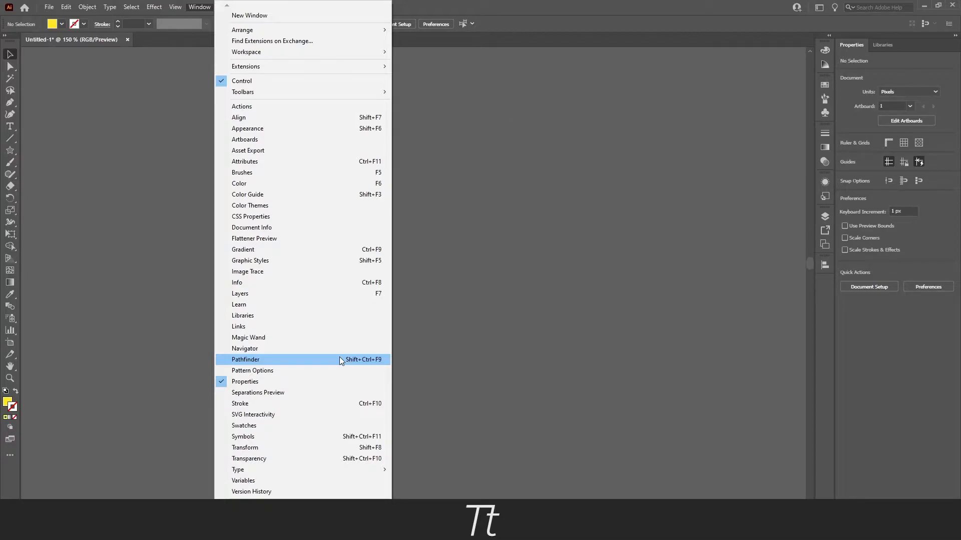
left_click(245, 360)
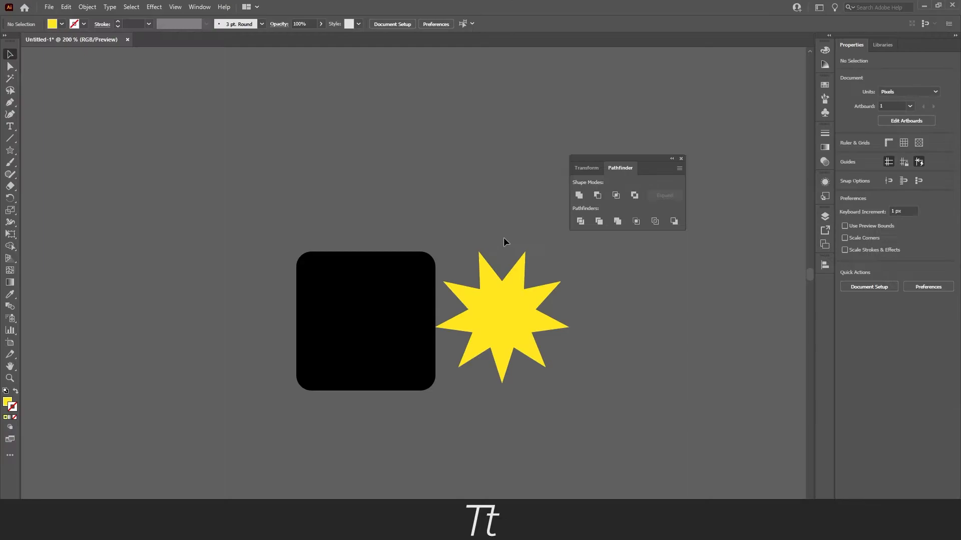
mouse_move(579, 188)
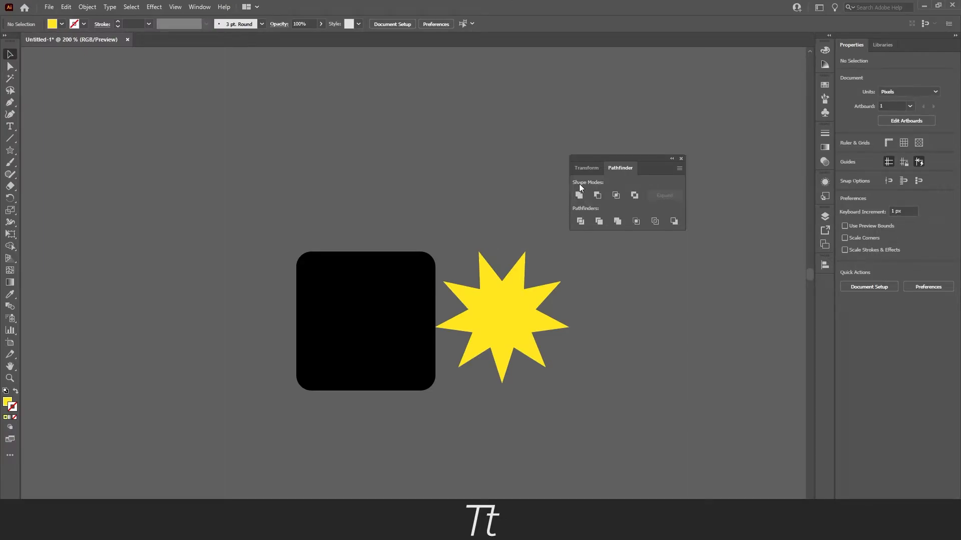
mouse_move(456, 224)
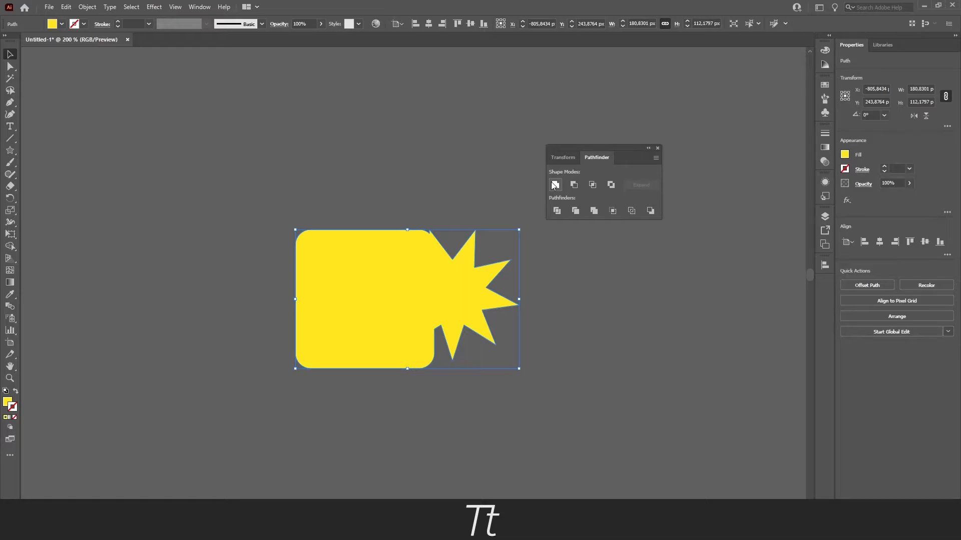
mouse_move(508, 181)
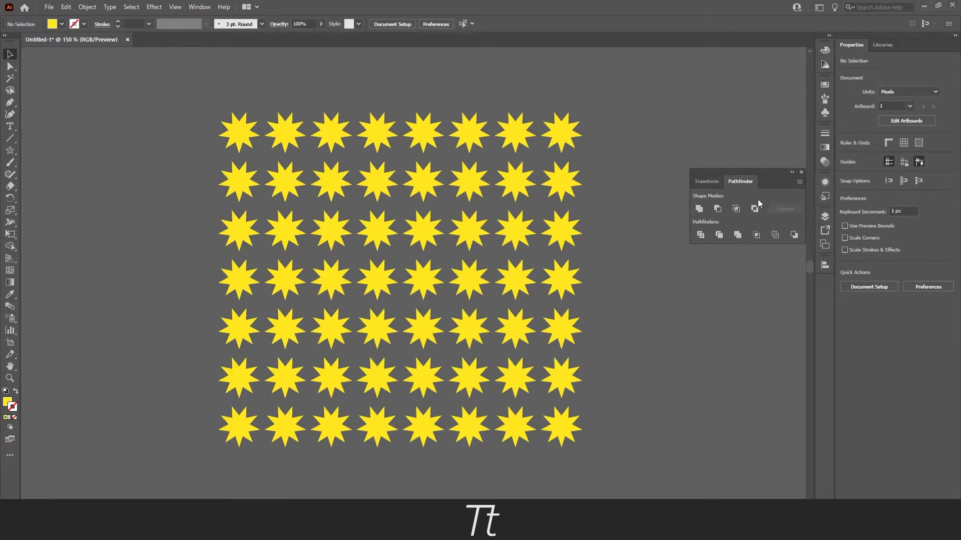
mouse_move(725, 262)
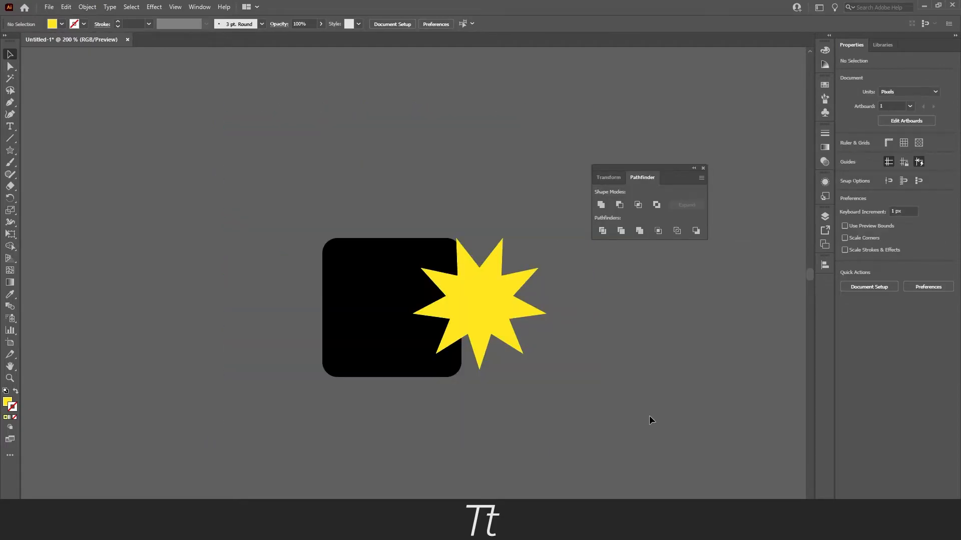
mouse_move(619, 205)
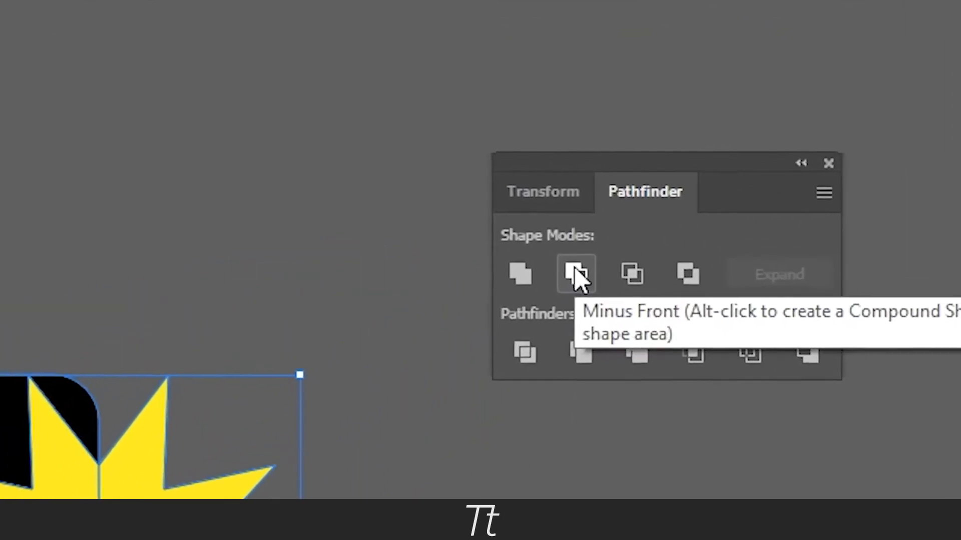
Apply Minus Front to cut the star out of the black rounded square
left_click(575, 273)
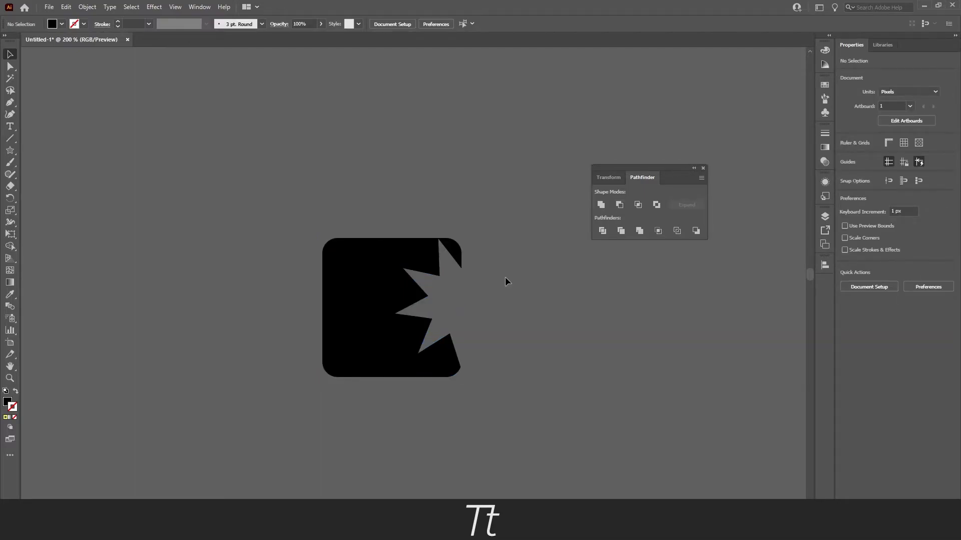
mouse_move(508, 286)
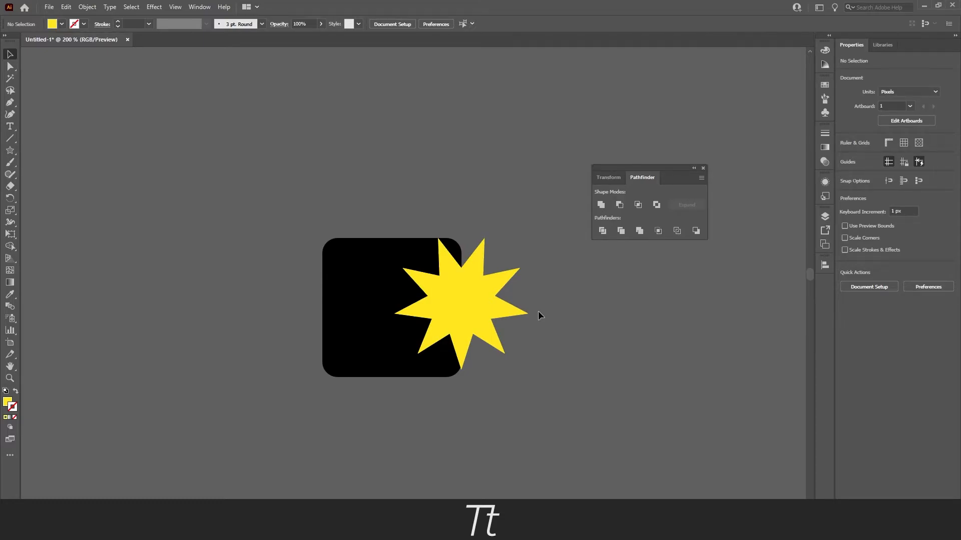
Bring the black square in front of the star and apply Minus Front
right_click(379, 285)
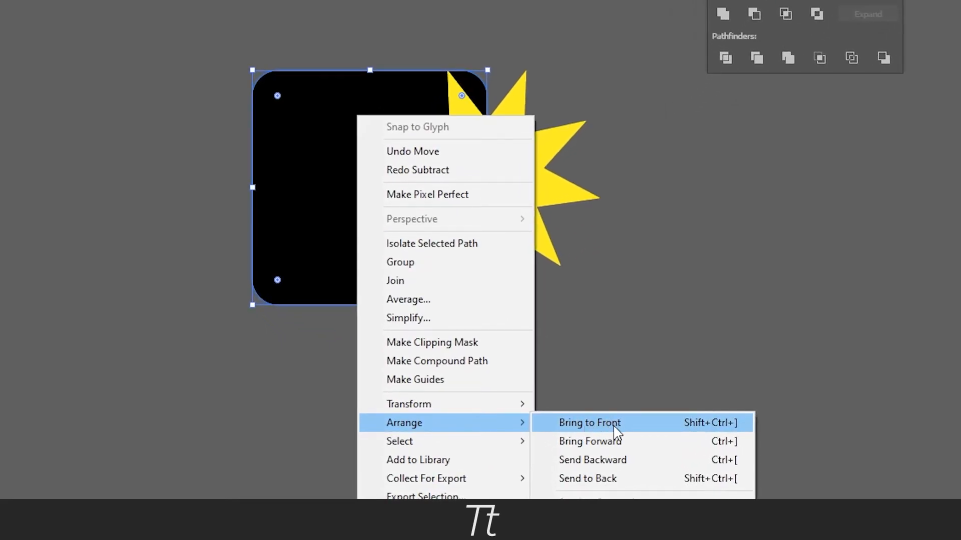
left_click(588, 423)
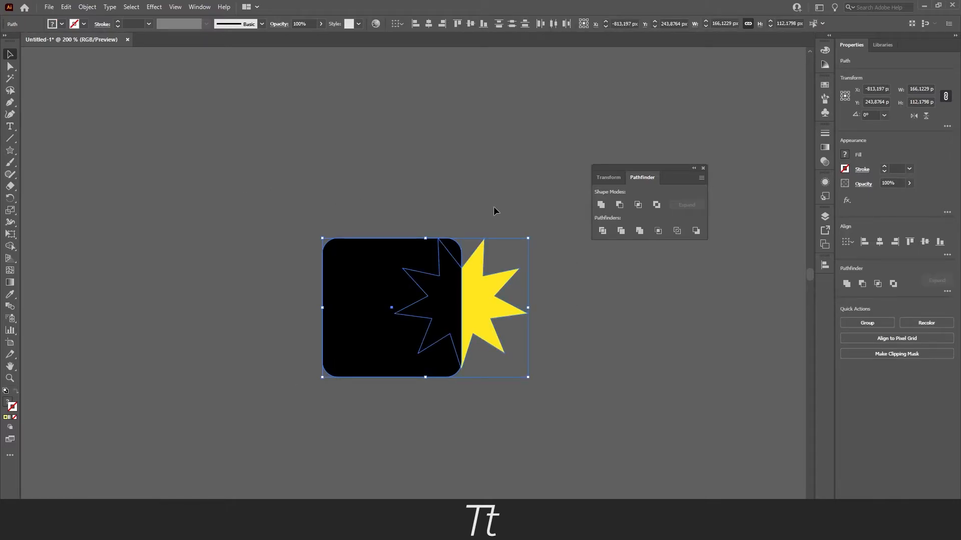
mouse_move(619, 205)
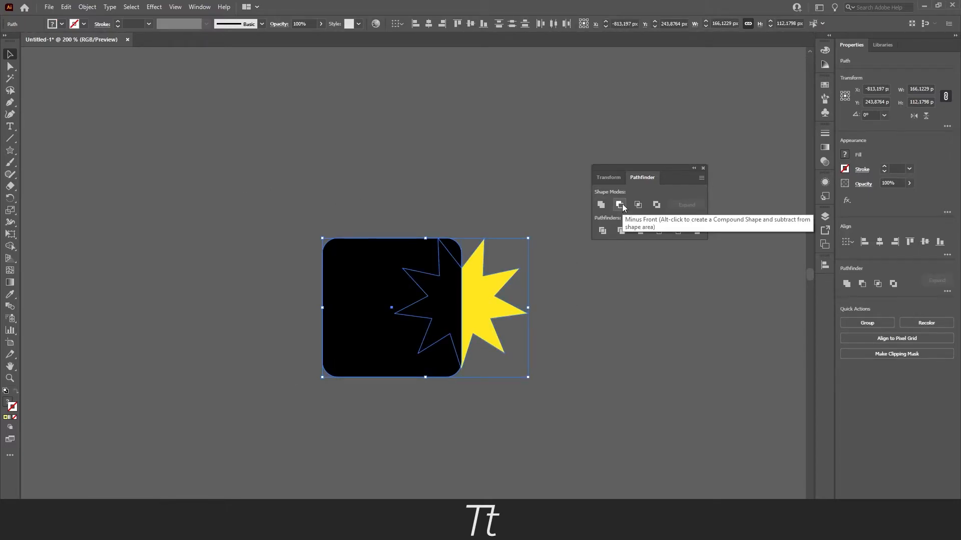
left_click(620, 204)
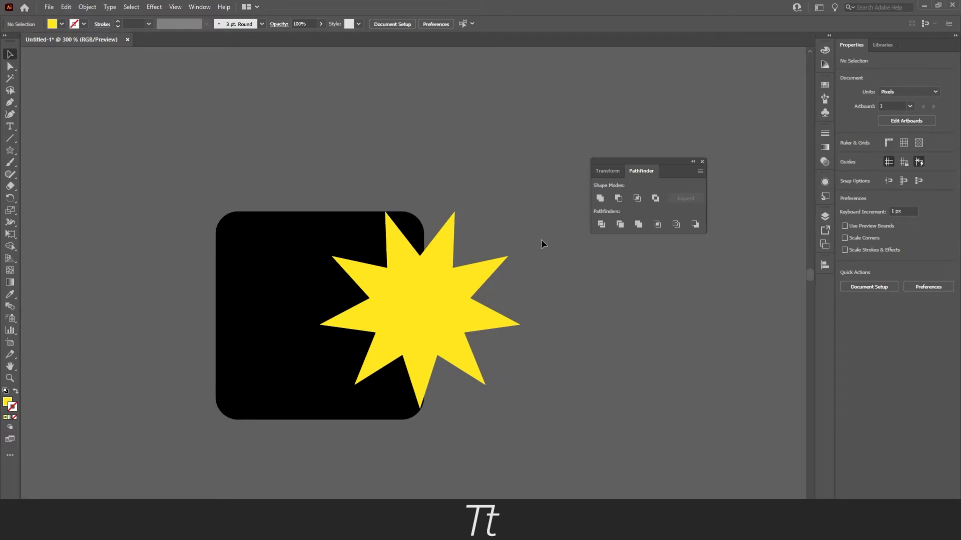
mouse_move(317, 175)
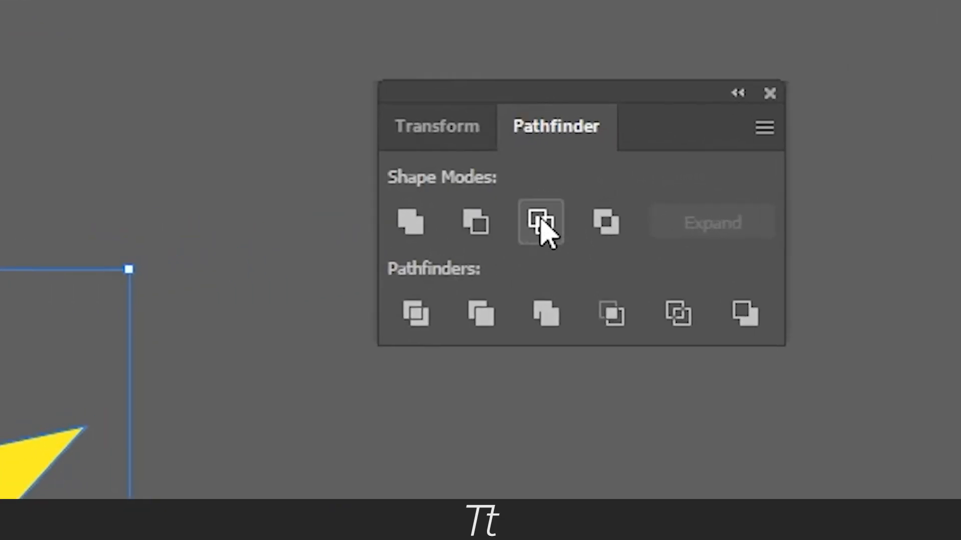
Intersect the square and star, then undo to restore both shapes
left_click(540, 221)
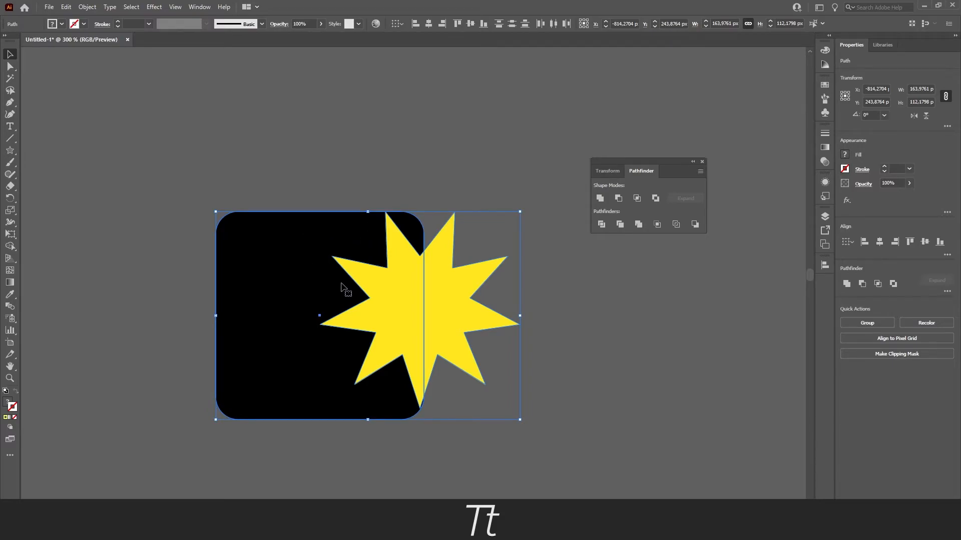
mouse_move(423, 281)
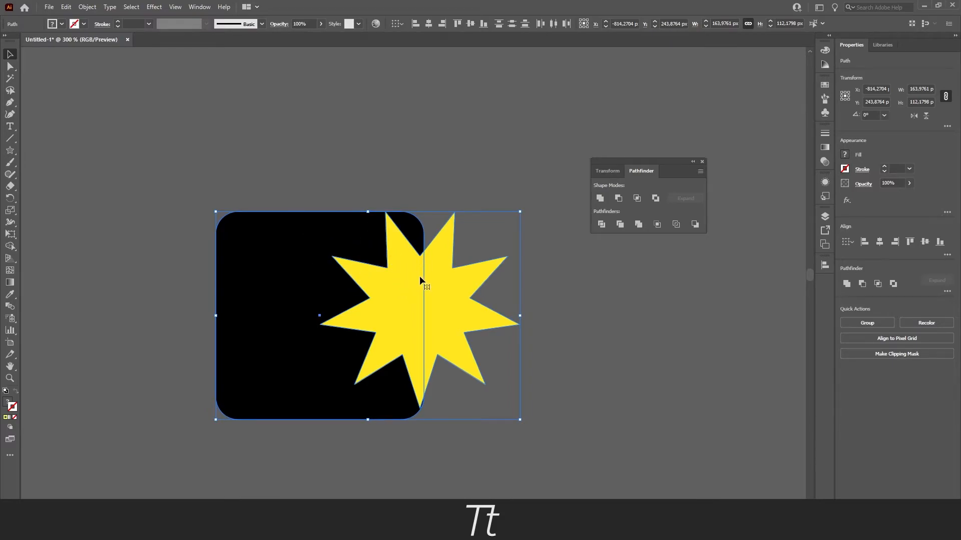
left_click(636, 198)
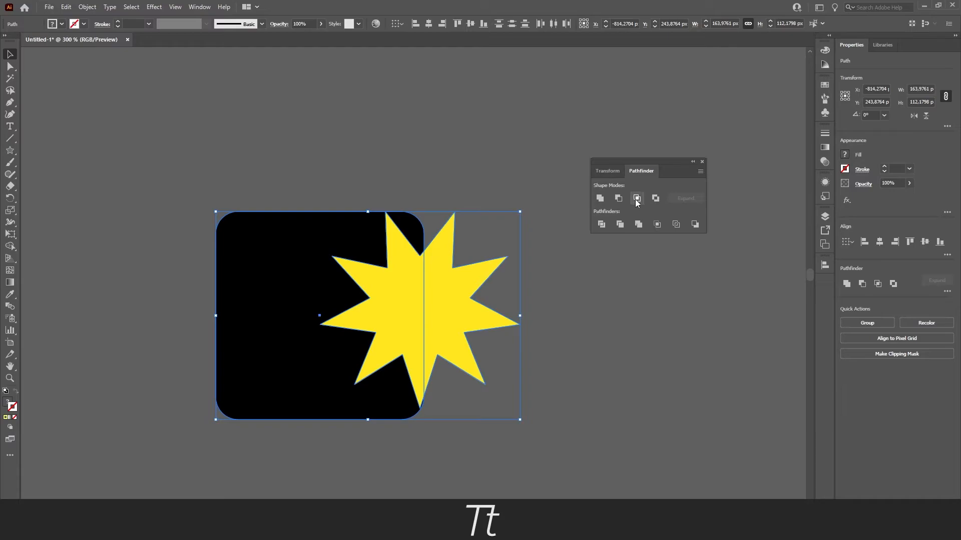
left_click(636, 198)
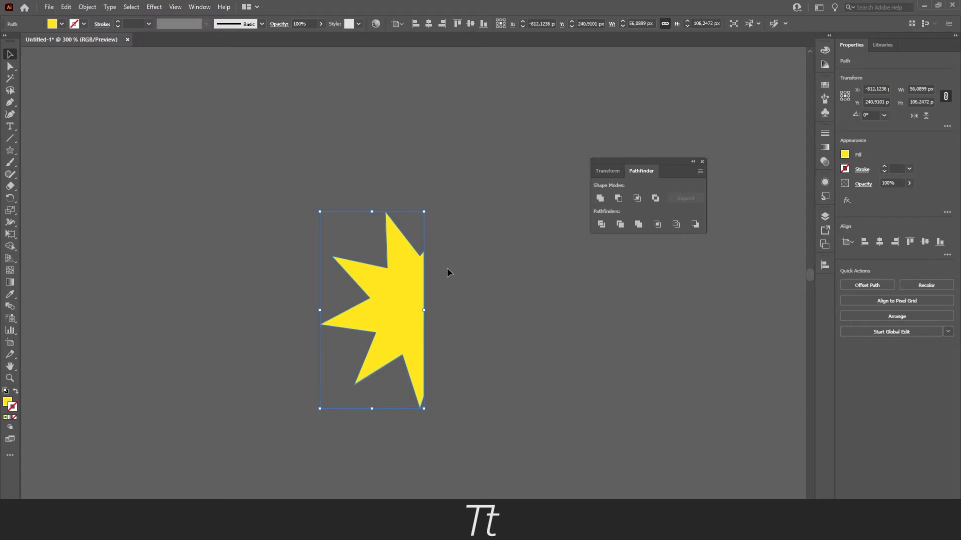
right_click(318, 315)
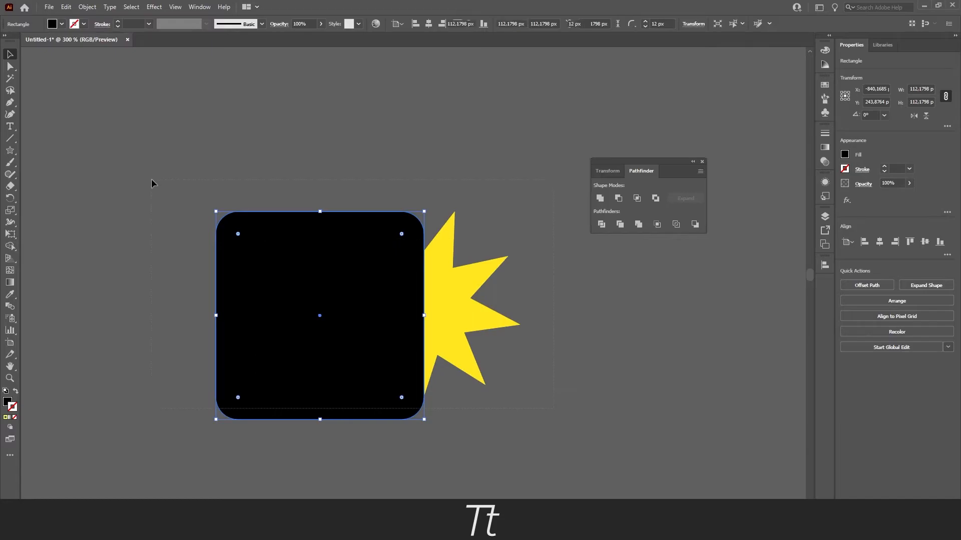
left_click(618, 198)
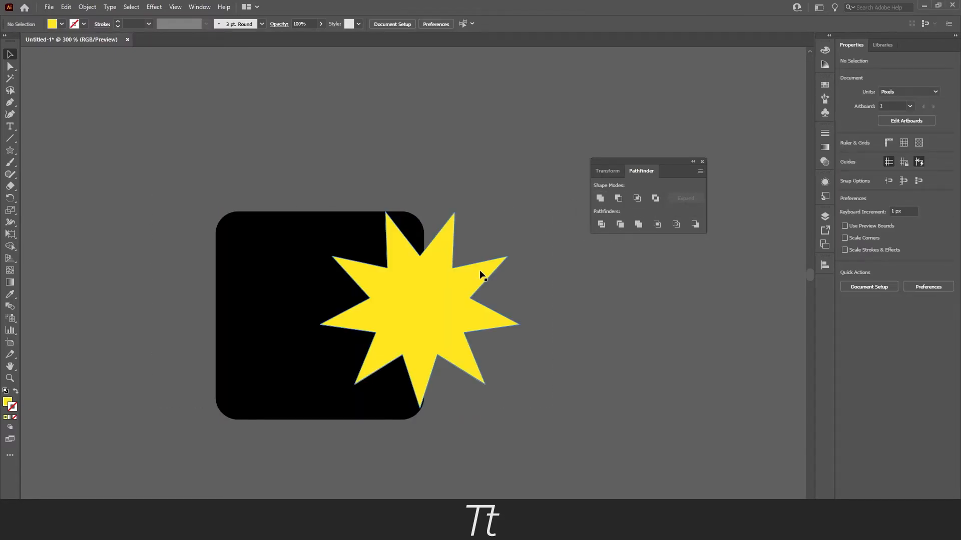
mouse_move(438, 273)
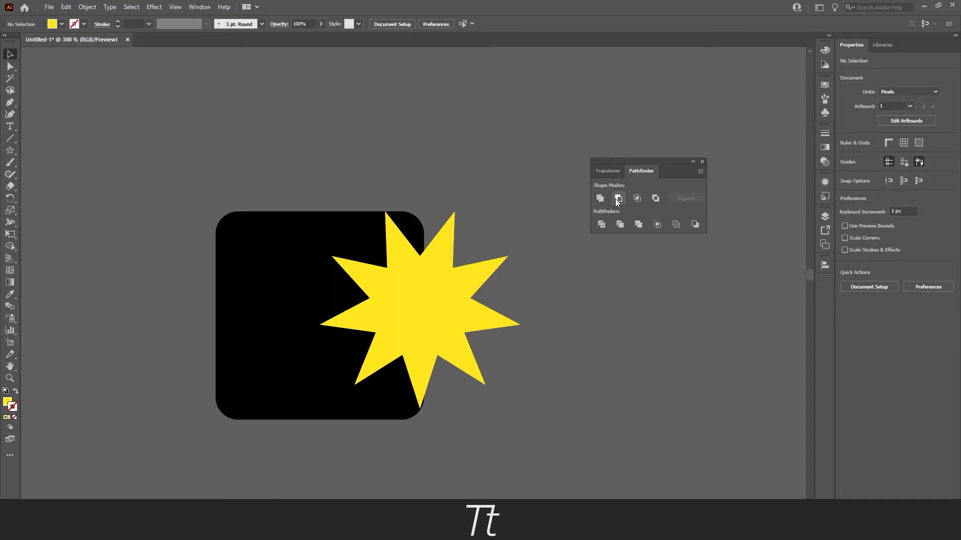
mouse_move(618, 198)
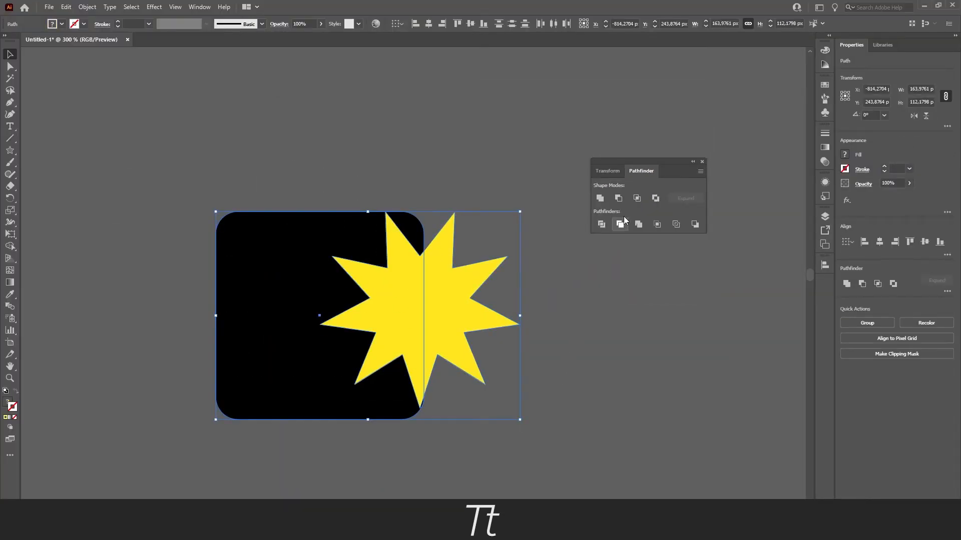
mouse_move(655, 198)
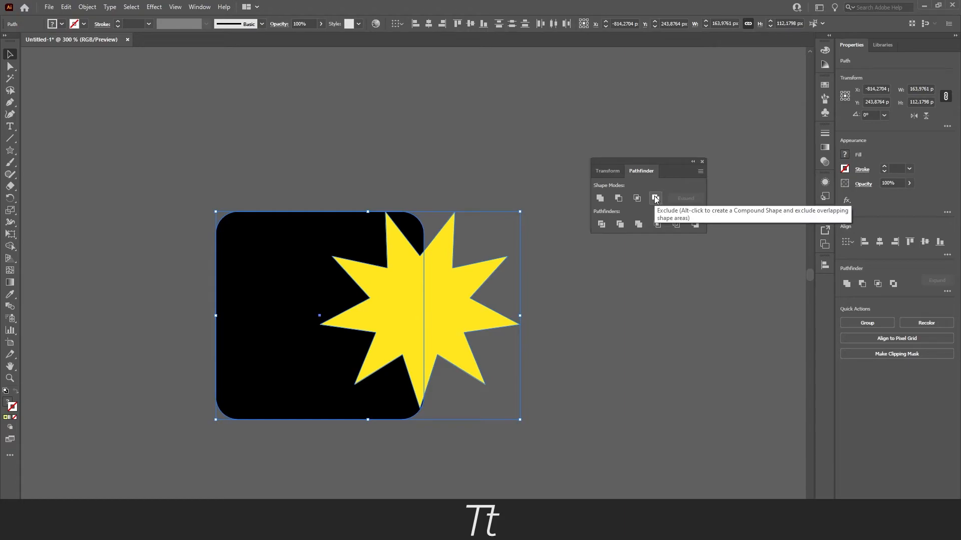
Apply Exclude to the black rounded square and yellow star
left_click(655, 198)
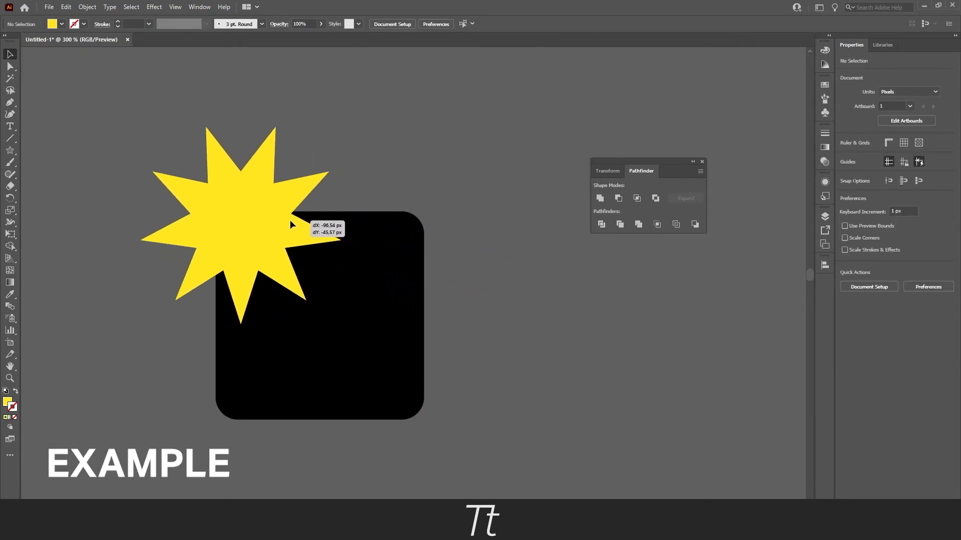
Select the four corner stars with the square and combine them with Pathfinder
left_click(655, 199)
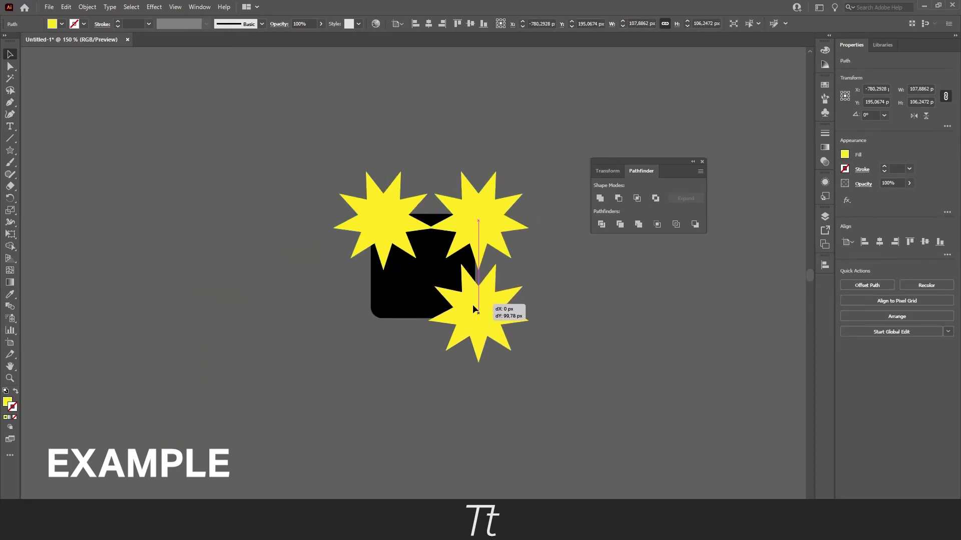
left_click(637, 224)
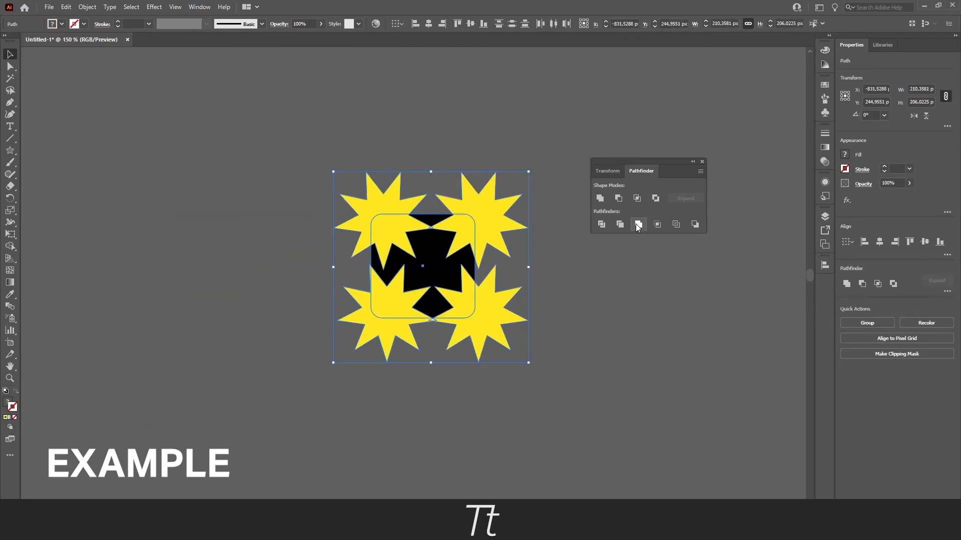
left_click(638, 224)
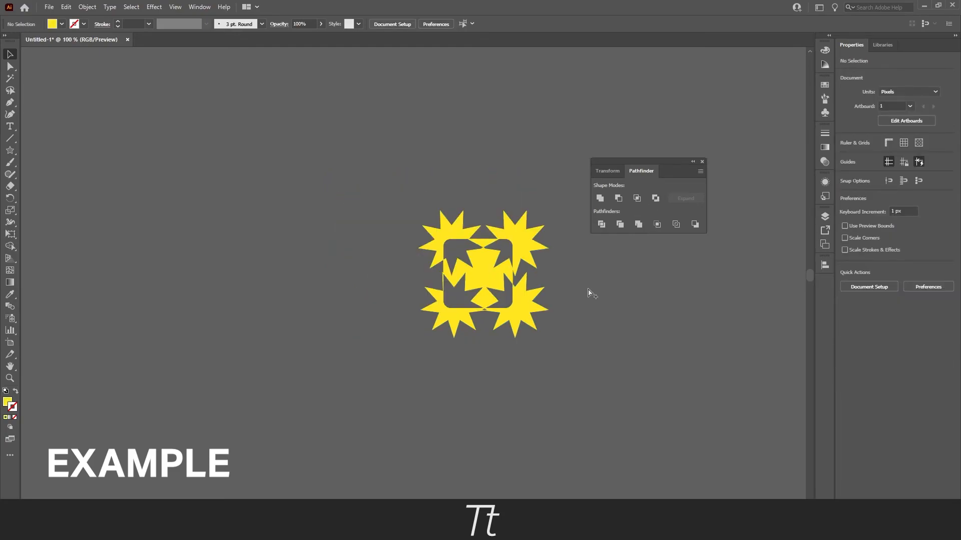